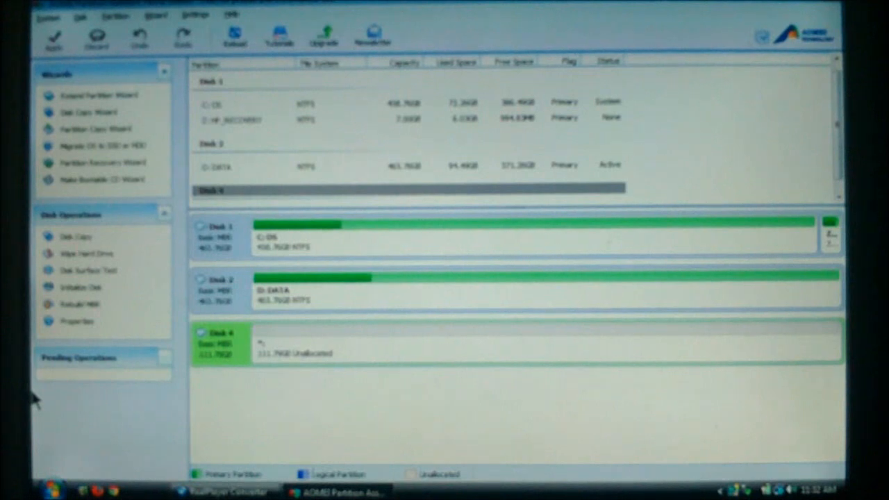
pyautogui.moveTo(127, 412)
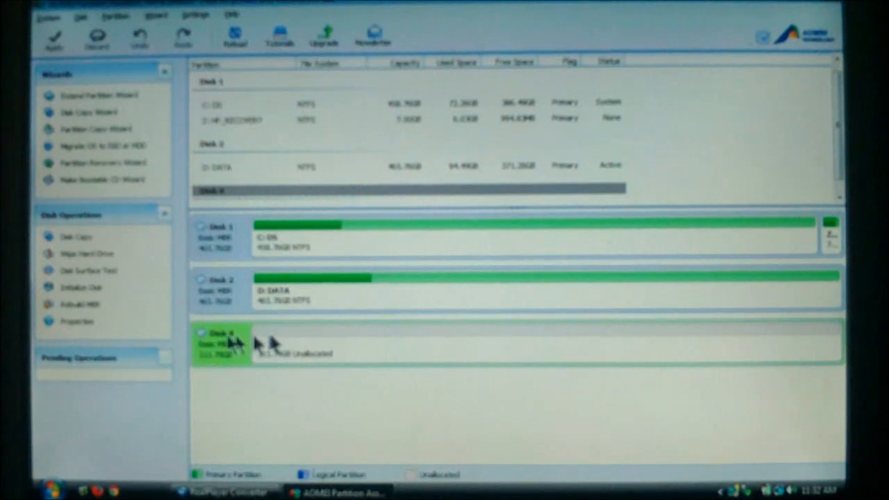
pyautogui.moveTo(261, 351)
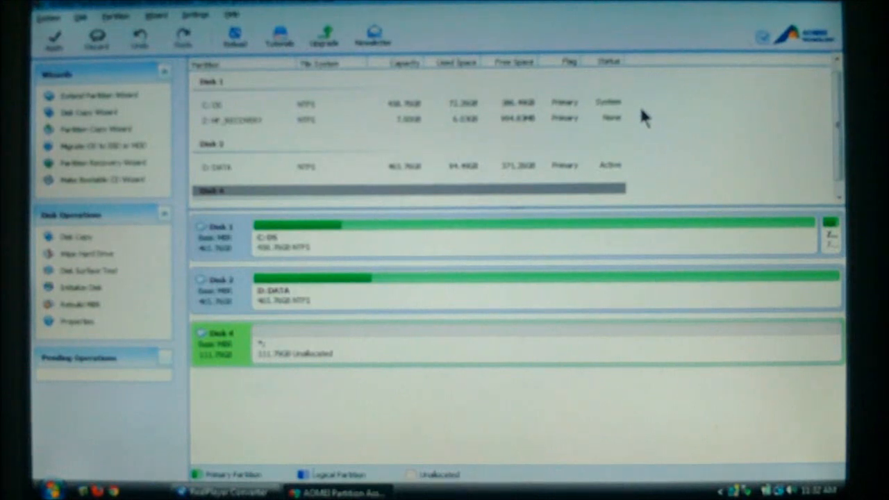
pyautogui.moveTo(638, 118)
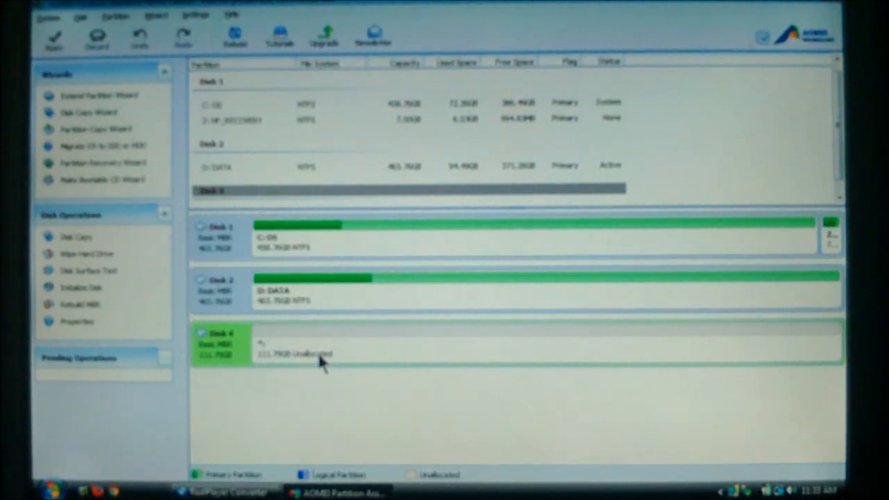
pyautogui.moveTo(518, 355)
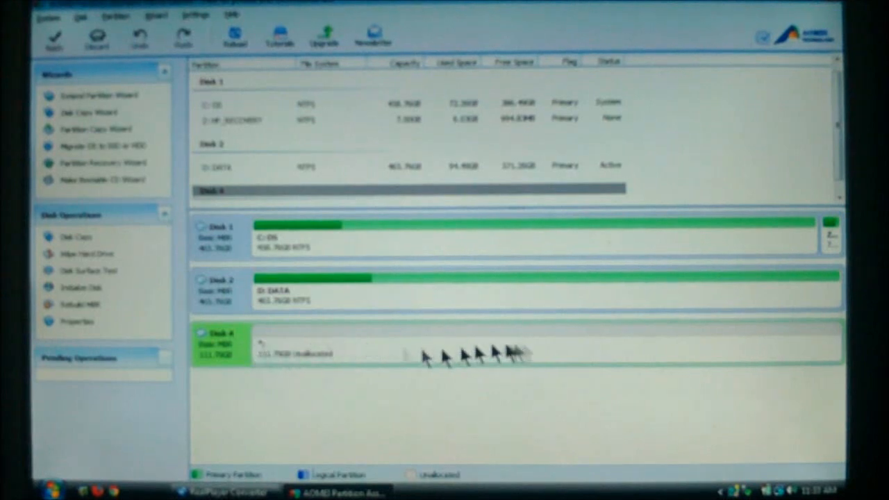
pyautogui.moveTo(364, 348)
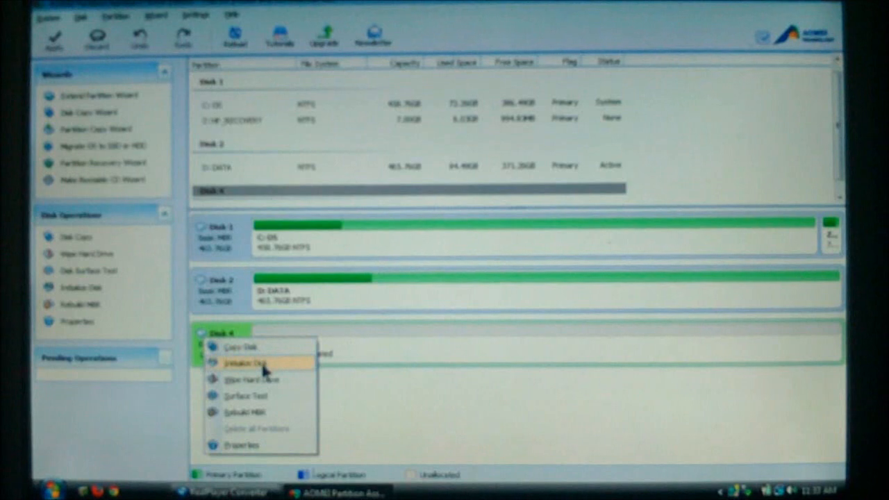
pyautogui.moveTo(285, 380)
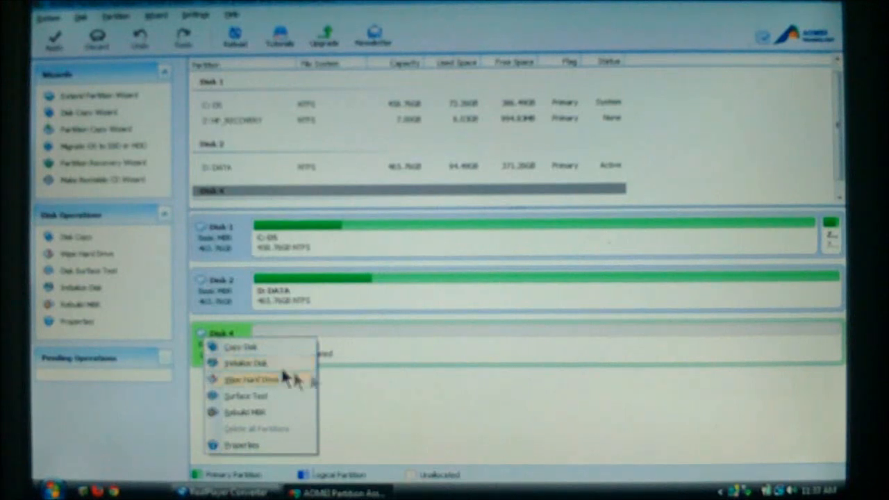
# Select Disk 4's 111.79GB unallocated space, dismissing the disk's context menu
pyautogui.click(251, 379)
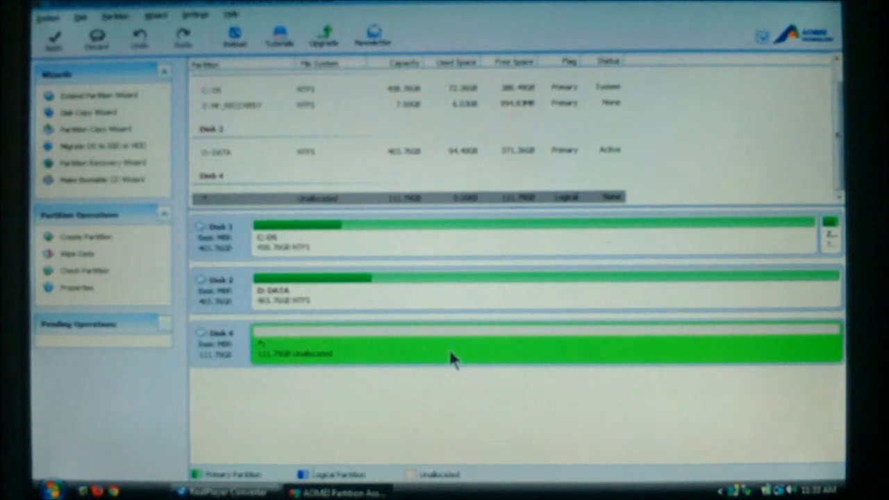
pyautogui.moveTo(406, 350)
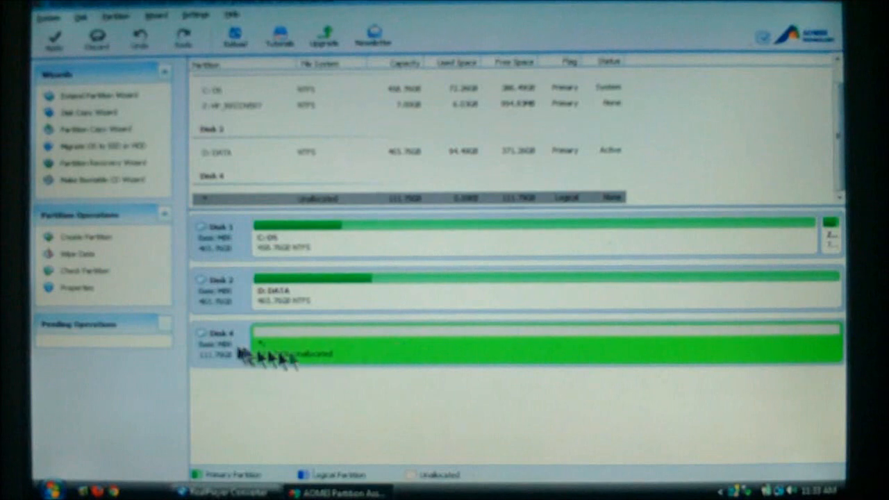
# Select Disk 4 and choose Rebuild MBR from its context menu
pyautogui.click(222, 340)
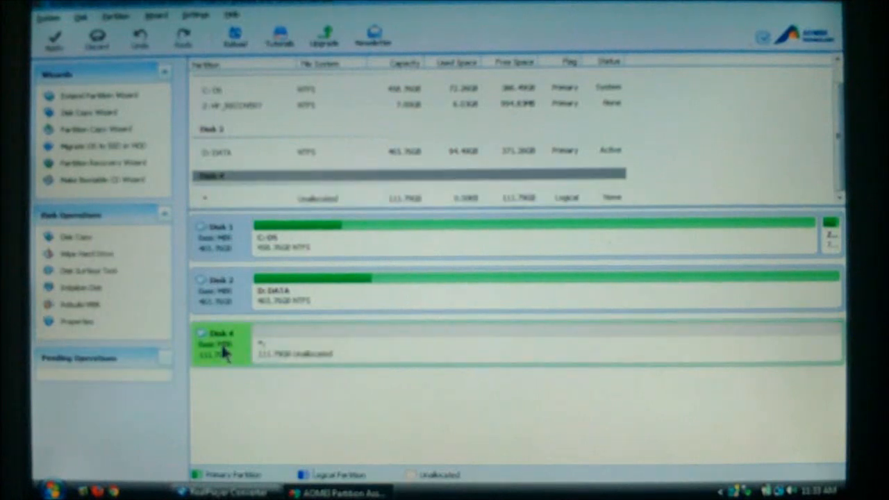
pyautogui.moveTo(236, 367)
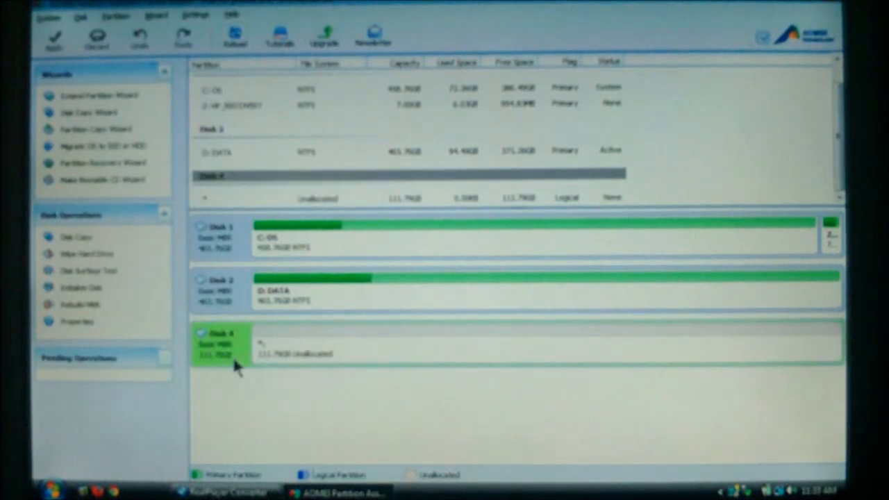
pyautogui.moveTo(270, 339)
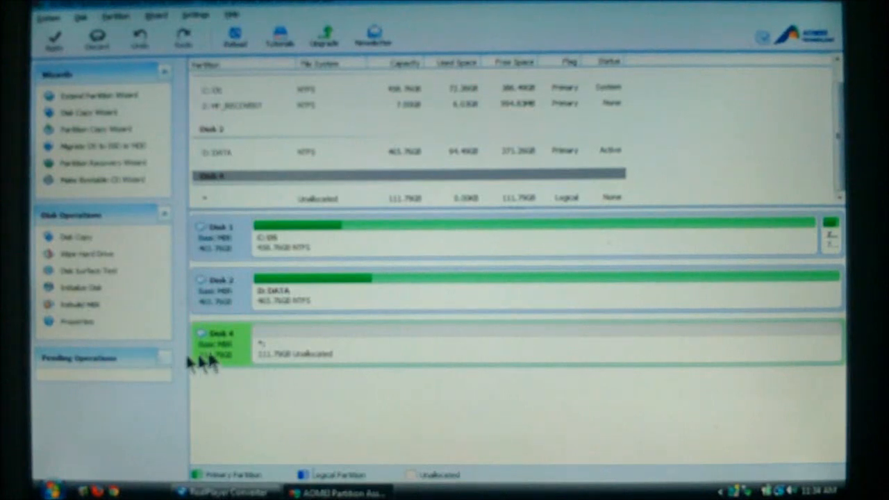
pyautogui.rightClick(222, 341)
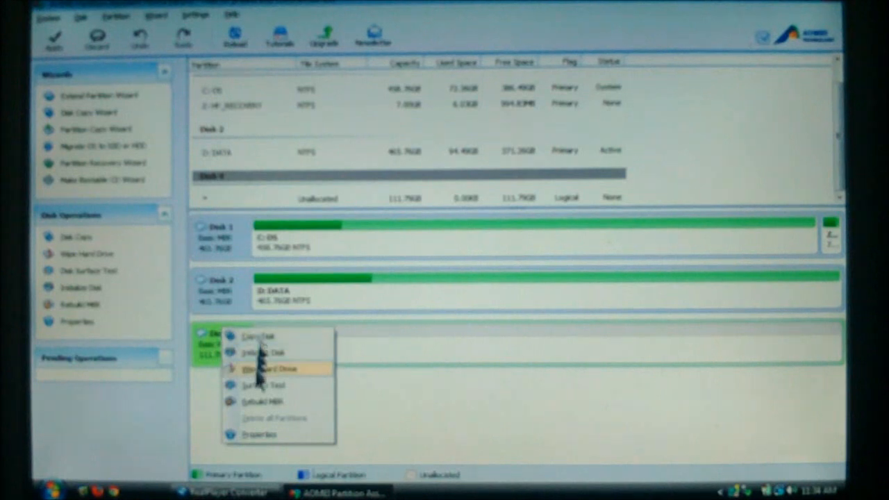
pyautogui.moveTo(264, 402)
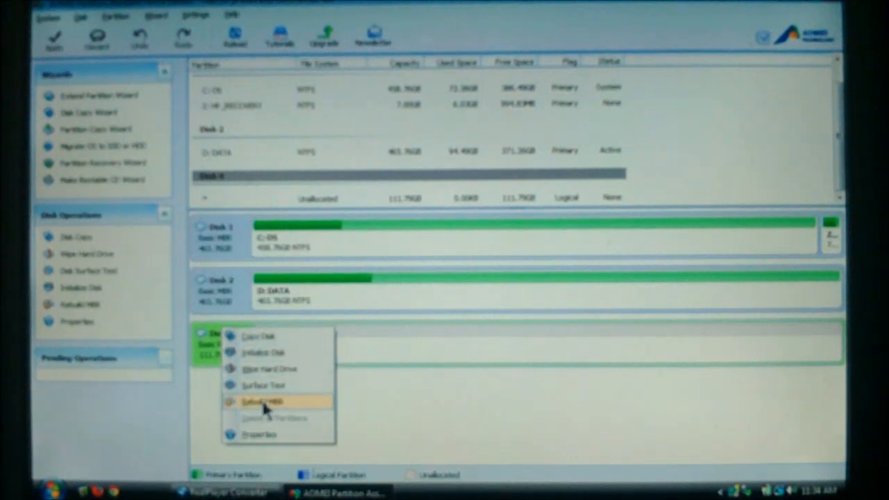
pyautogui.moveTo(274, 386)
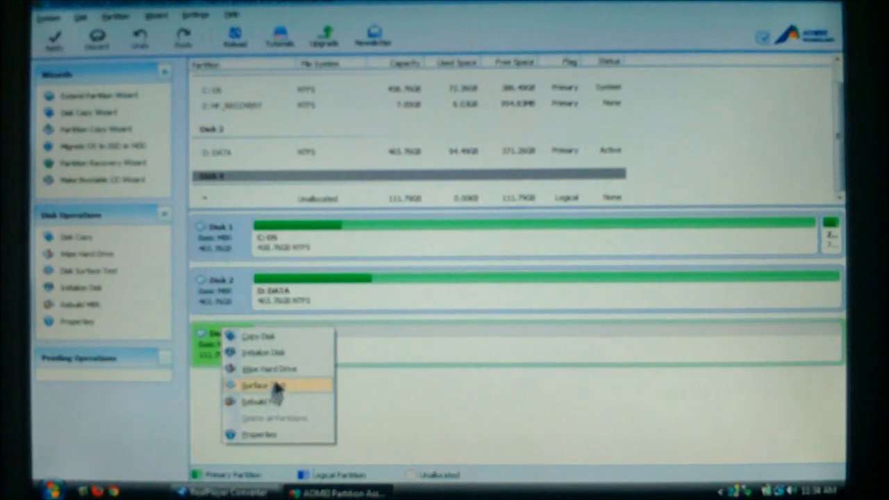
pyautogui.moveTo(114, 292)
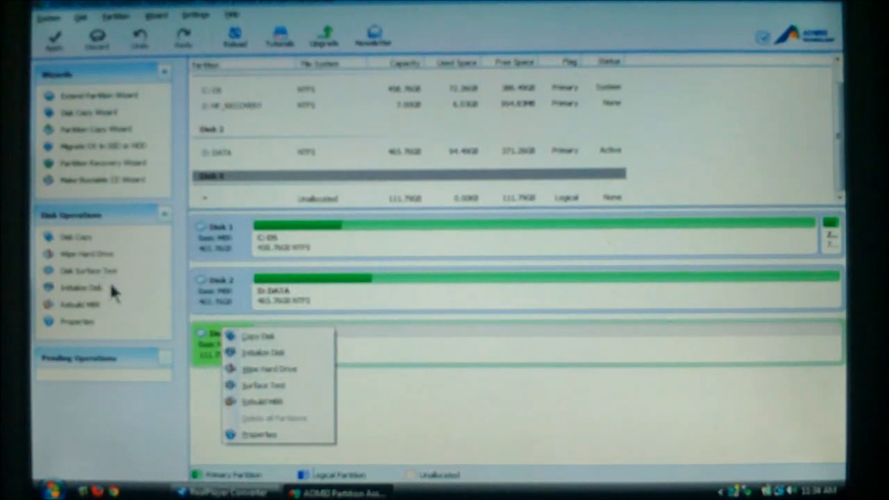
pyautogui.moveTo(274, 401)
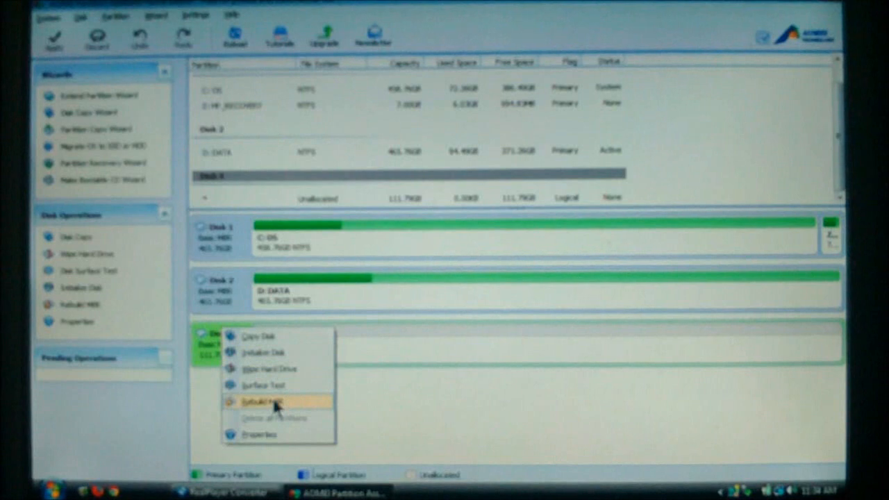
pyautogui.click(268, 402)
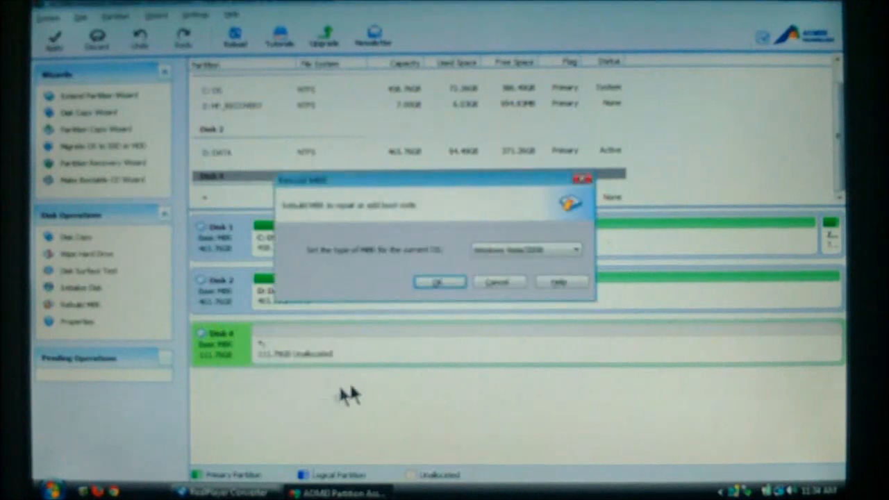
# Confirm the Rebuild MBR dialog with the Windows Vista/2008 MBR type
pyautogui.click(526, 249)
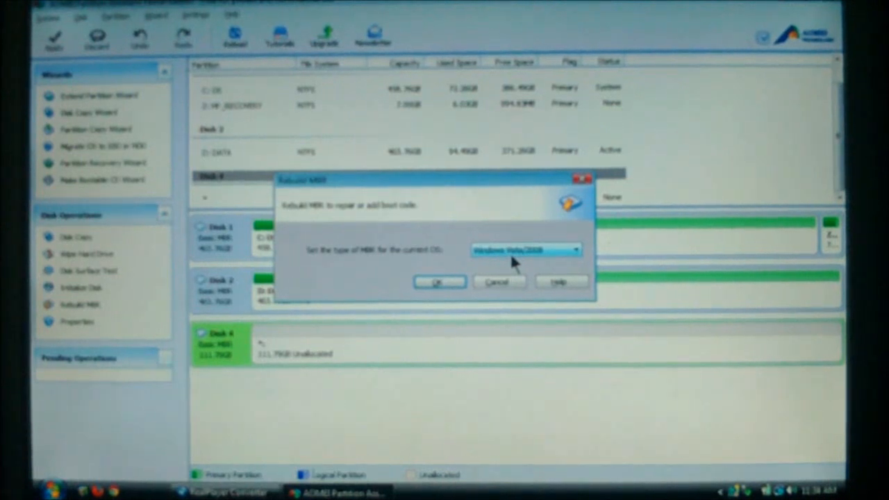
pyautogui.click(574, 250)
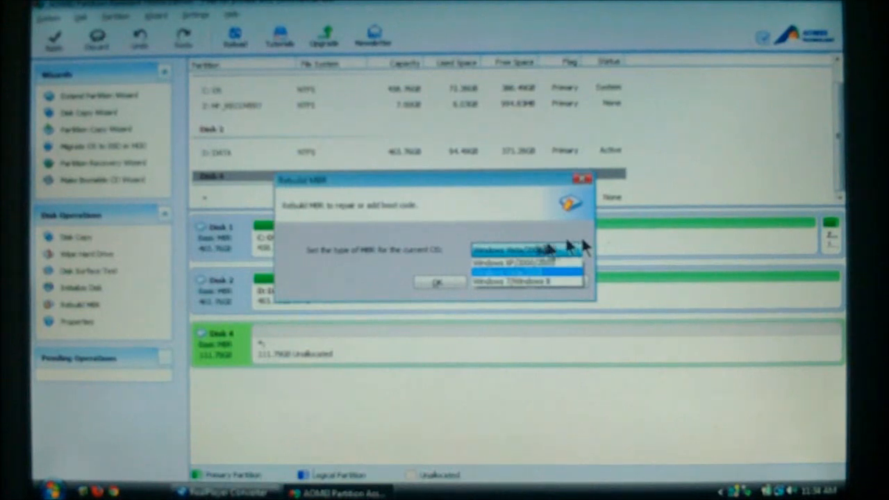
pyautogui.click(525, 249)
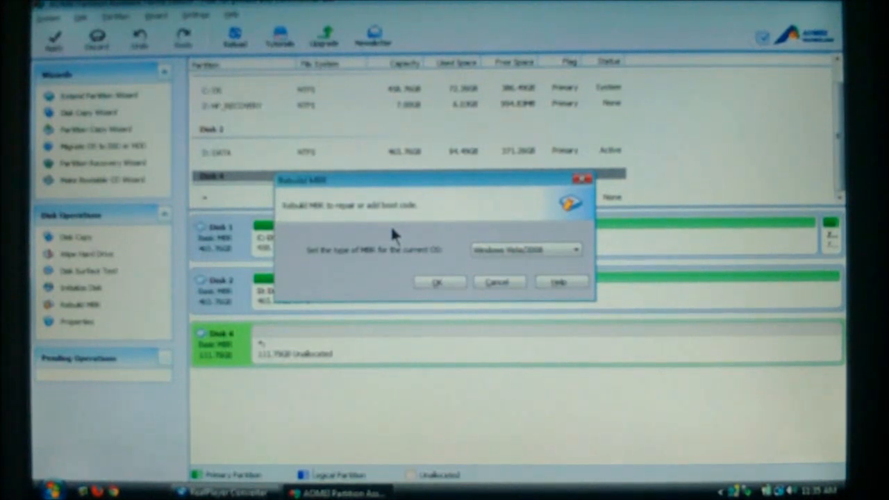
pyautogui.moveTo(388, 240)
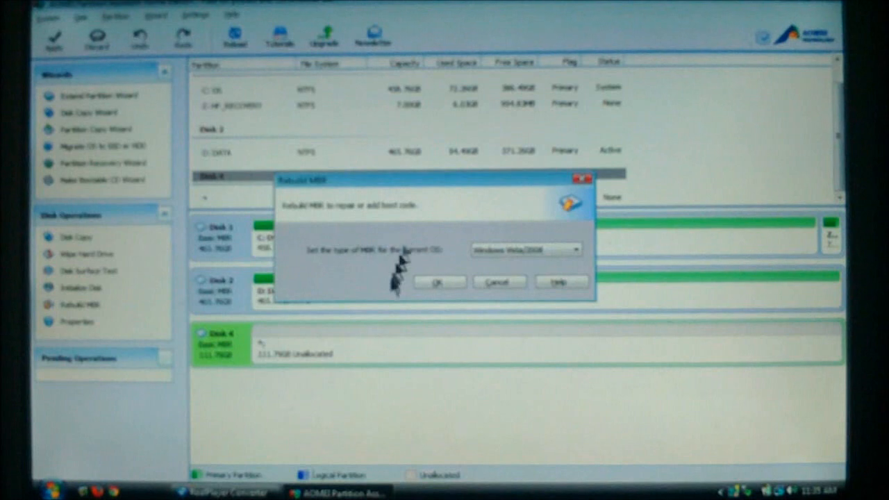
pyautogui.moveTo(531, 266)
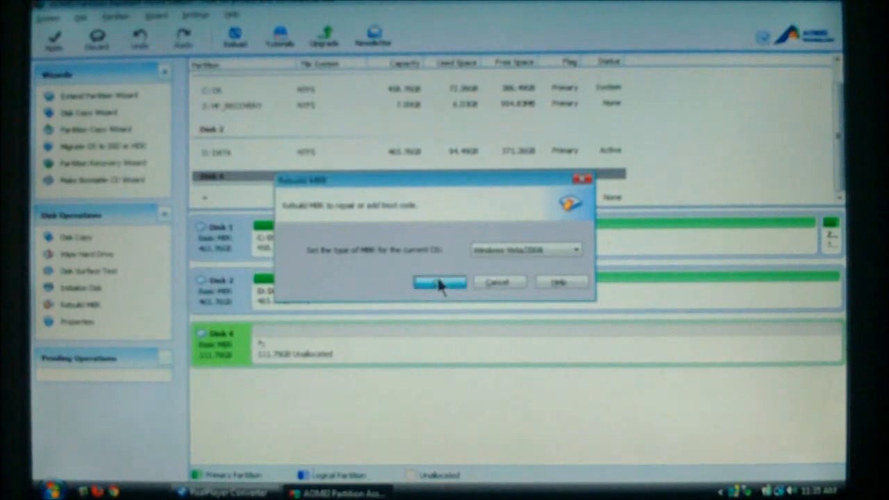
pyautogui.click(439, 282)
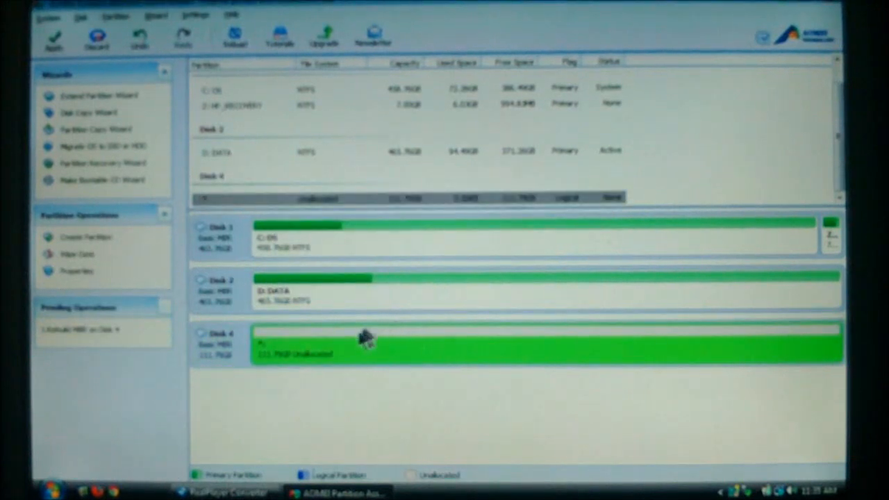
pyautogui.moveTo(632, 361)
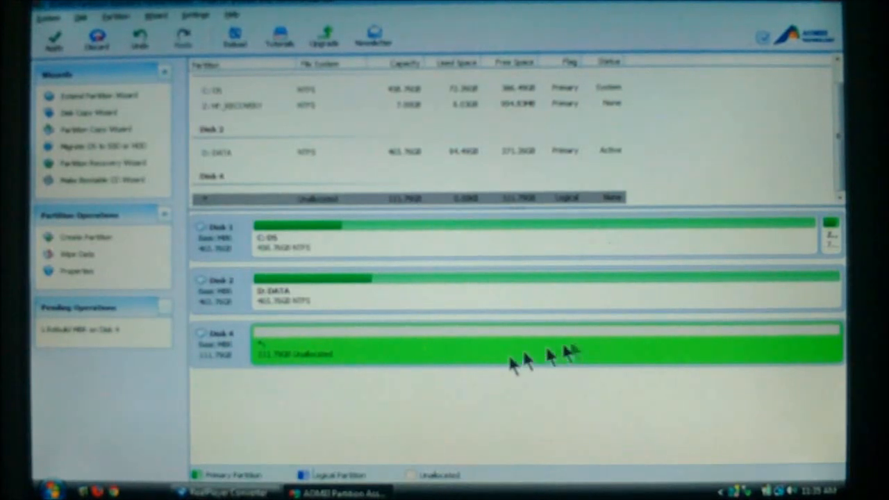
pyautogui.moveTo(563, 344)
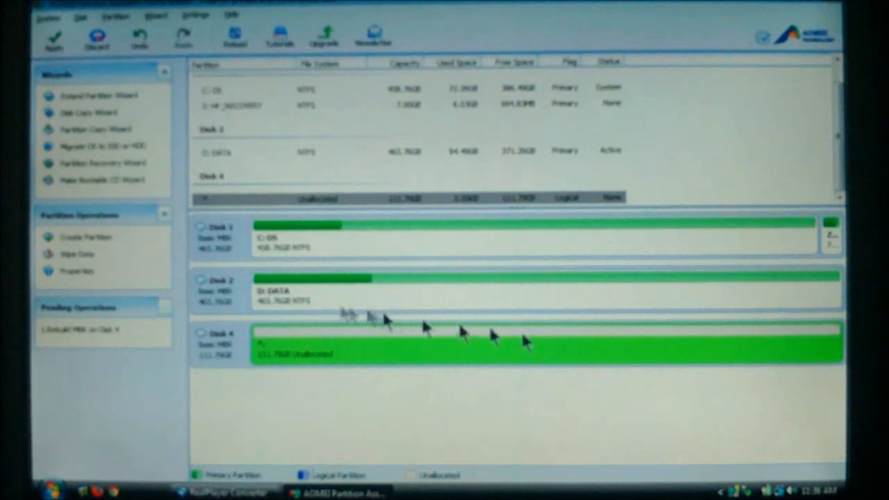
pyautogui.moveTo(104, 327)
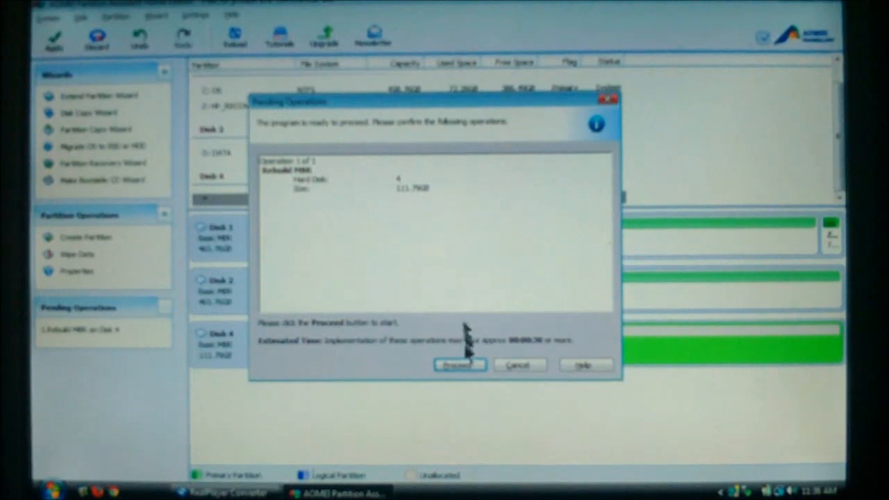
# Apply the pending Vista/2008 MBR rebuild, confirm the start, and acknowledge completion
pyautogui.click(459, 365)
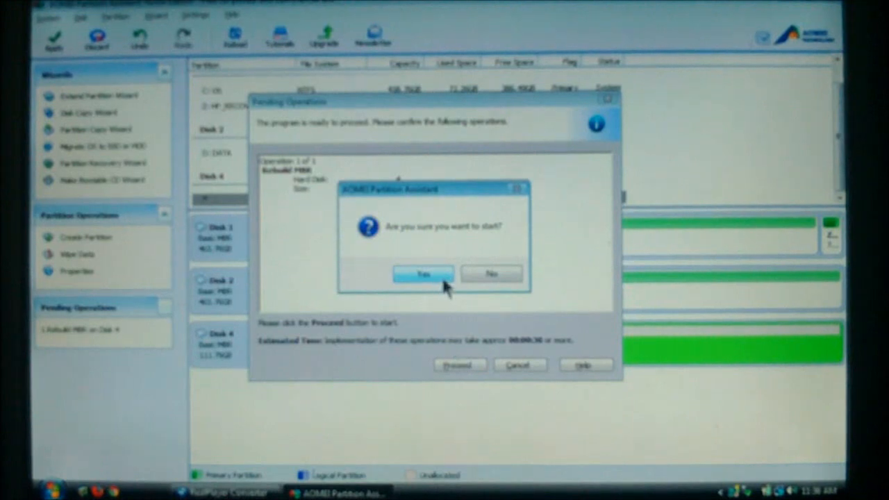
pyautogui.click(422, 274)
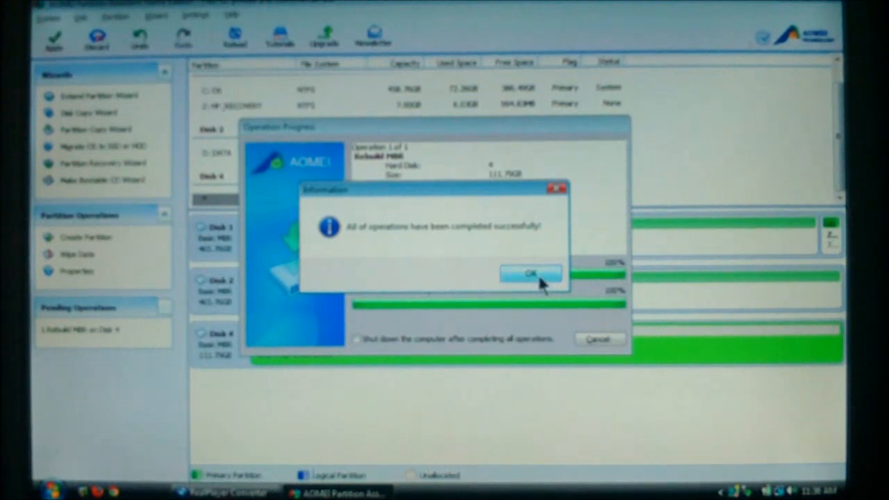
pyautogui.click(530, 273)
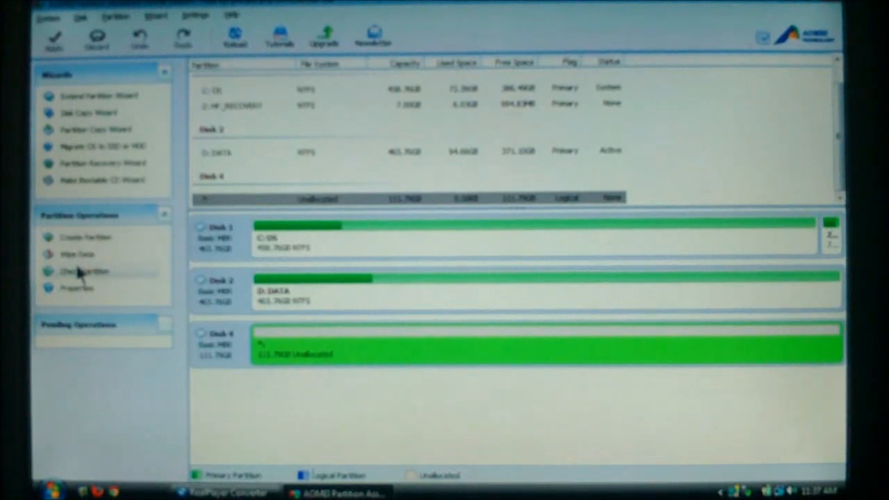
pyautogui.moveTo(76, 255)
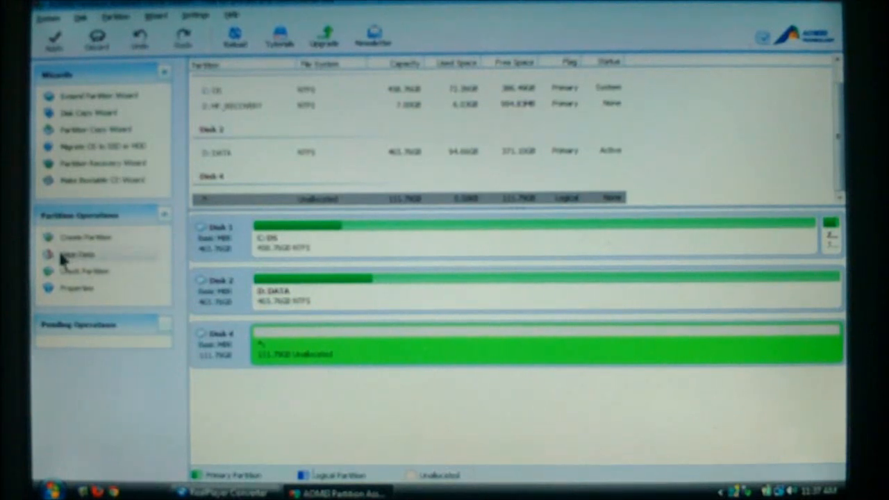
# Select Disk 4 and show its context menu to verify Initialize Disk is greyed out
pyautogui.click(218, 340)
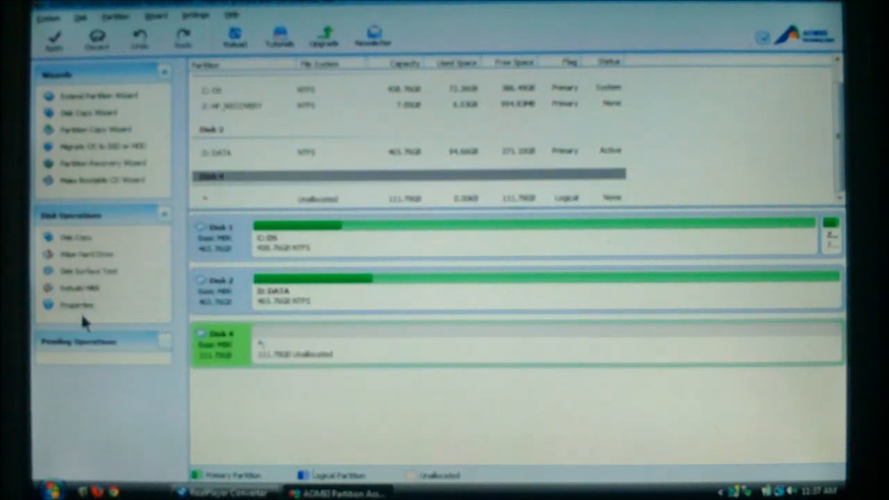
pyautogui.moveTo(139, 333)
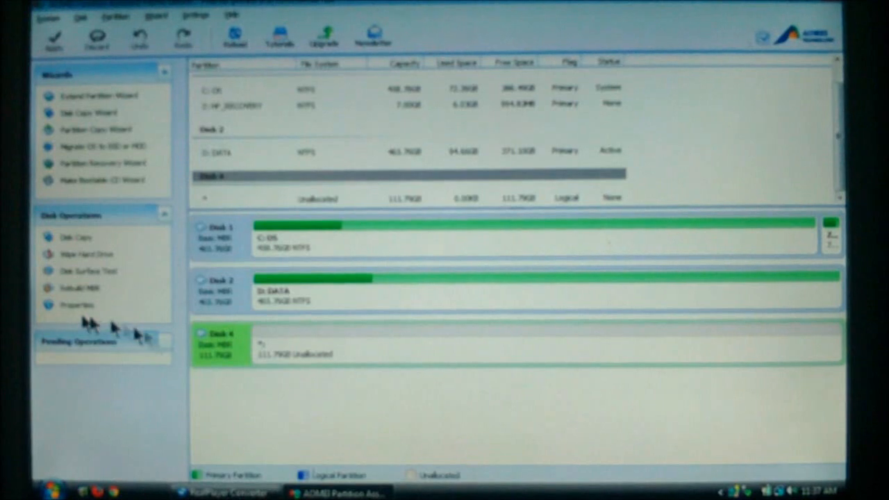
pyautogui.rightClick(229, 341)
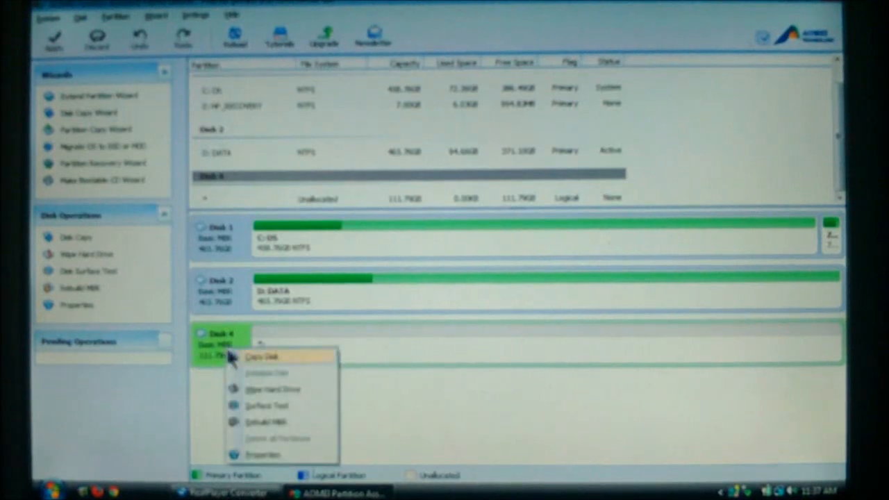